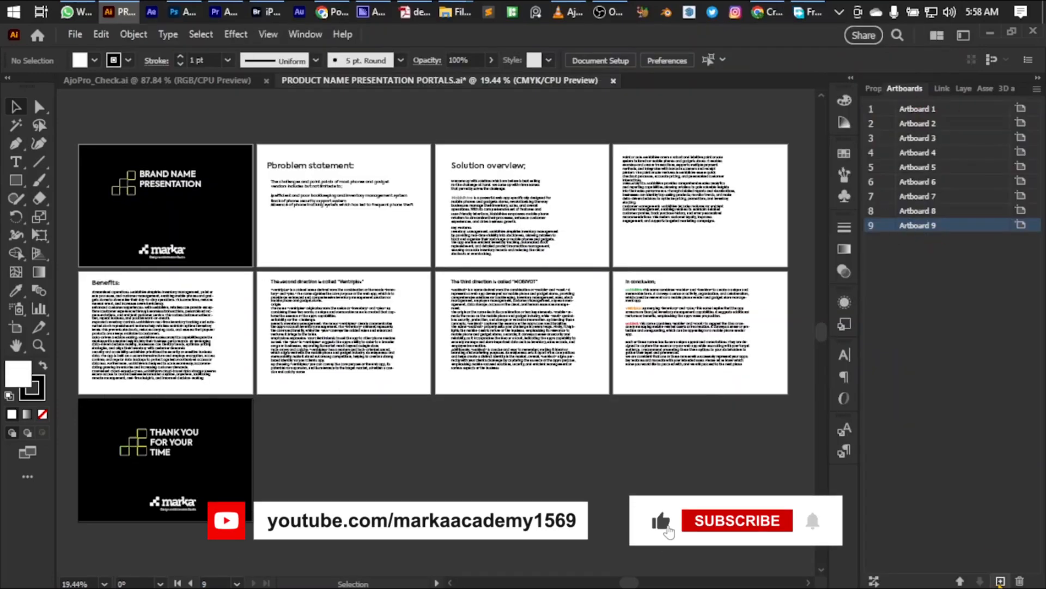
Add a blank tenth artboard after the thank-you slide from the Artboards panel
scroll("down", 3)
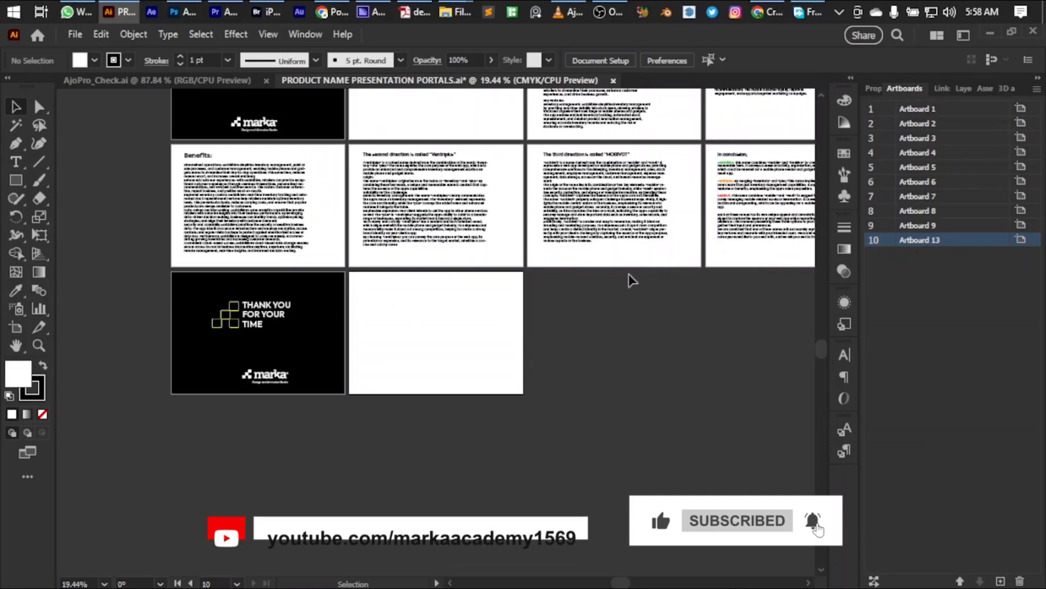
scroll("up", 3)
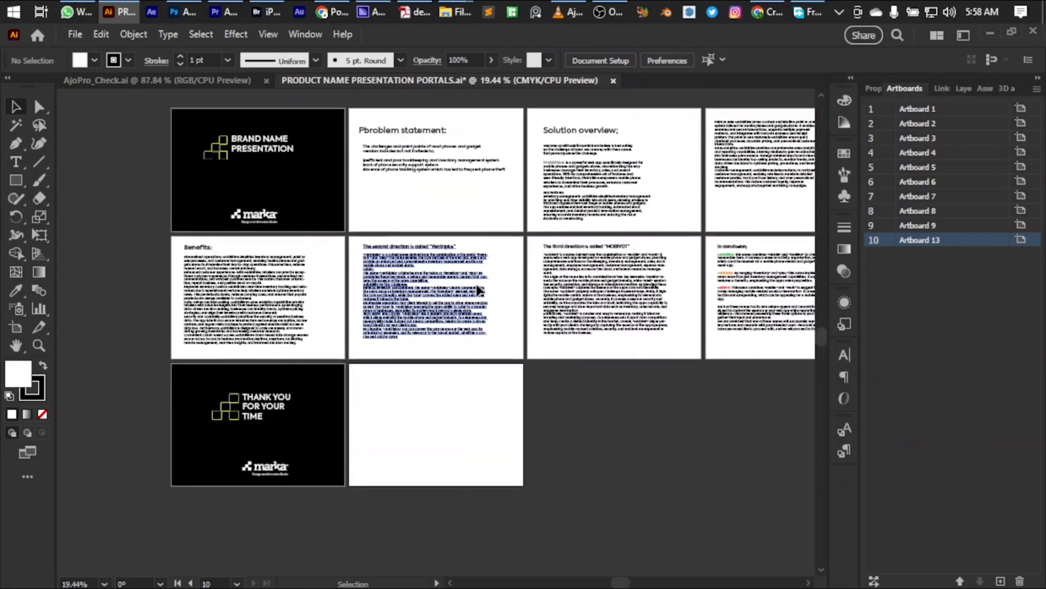
Select the new Artboard 13 so it can be moved to second place in the order
left_click(916, 124)
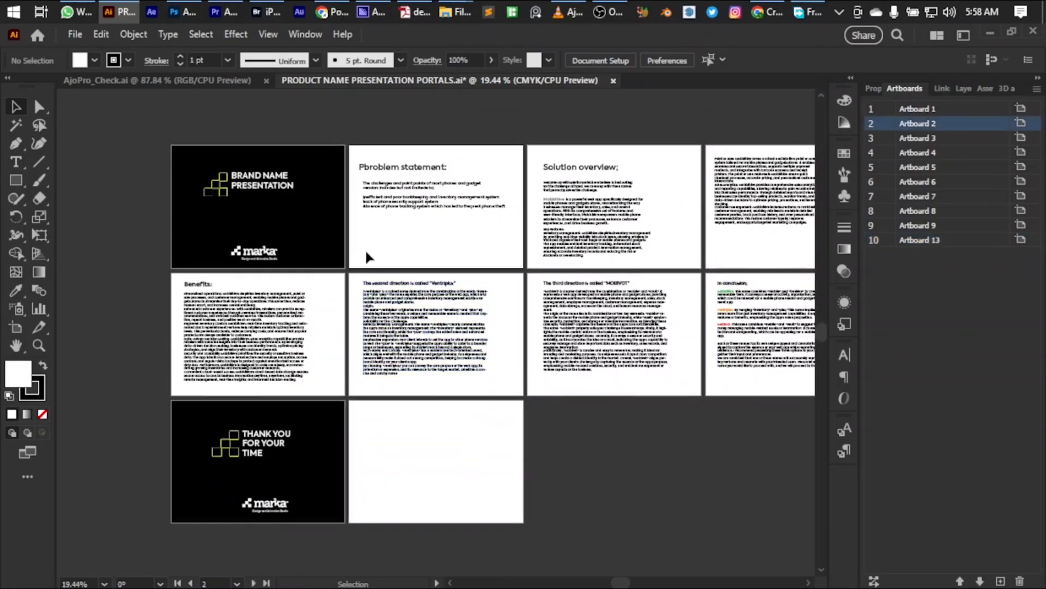
mouse_move(434, 251)
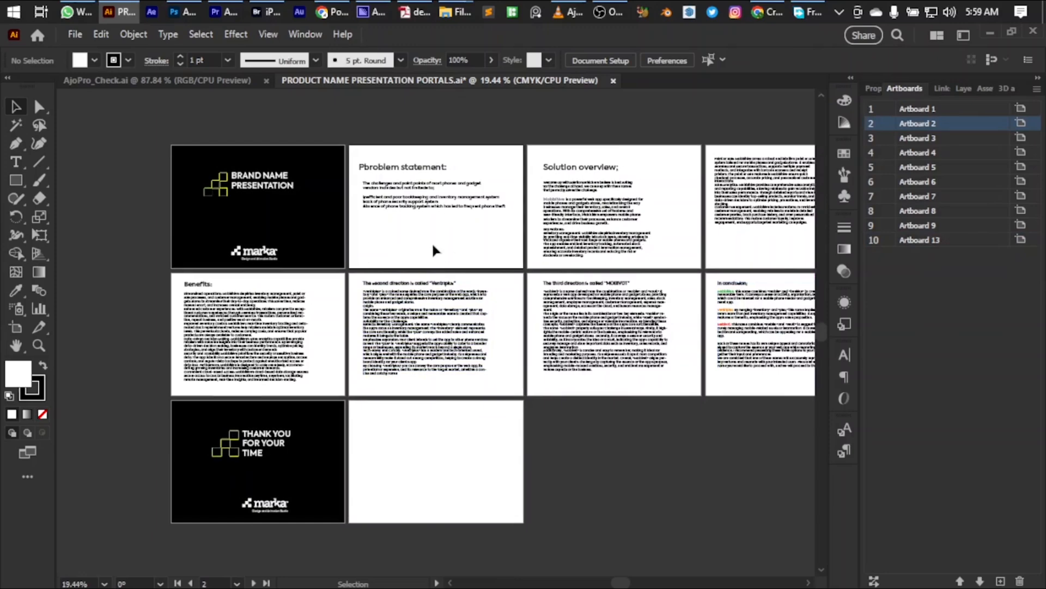
mouse_move(433, 248)
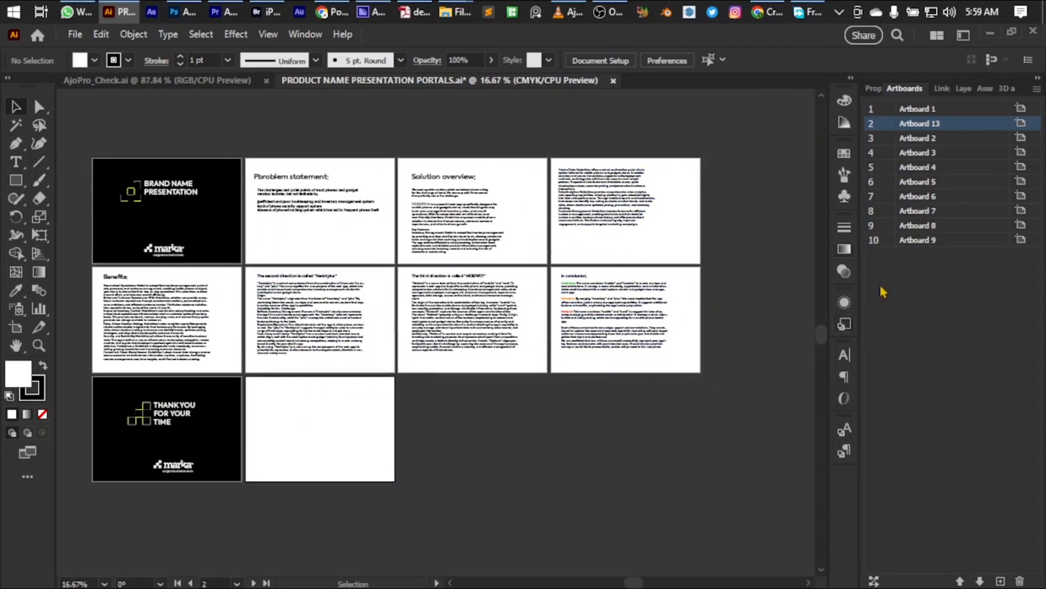
mouse_move(901, 154)
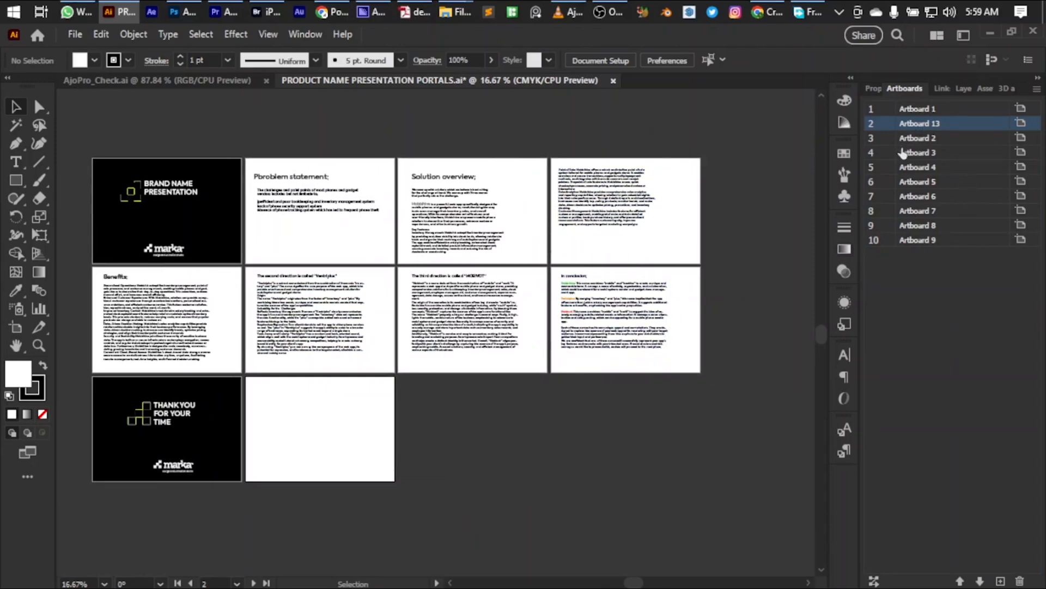
Rearrange all ten artboards into four columns with the blank one second
left_click(876, 88)
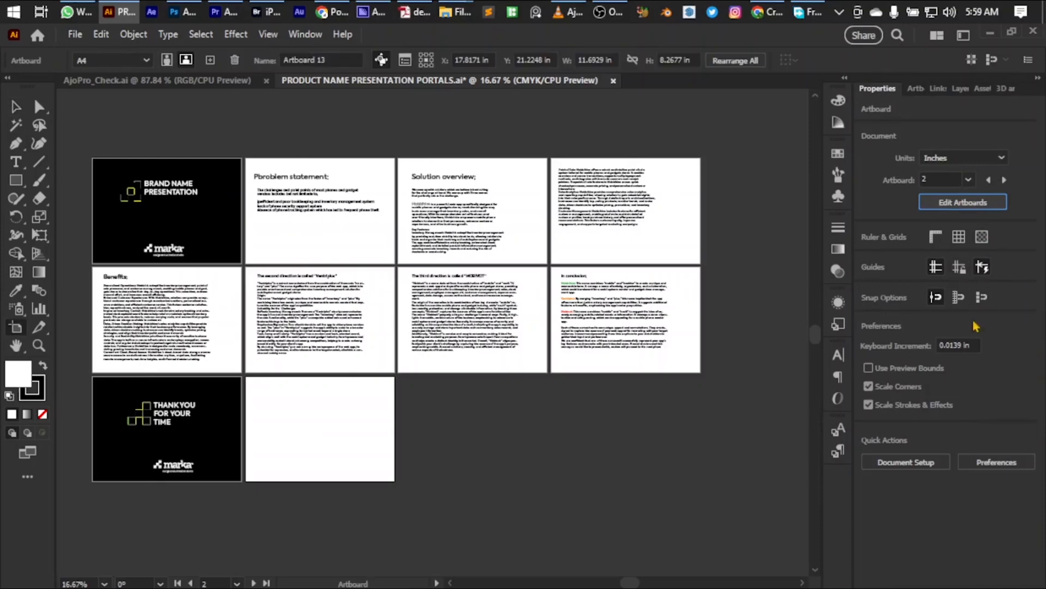
left_click(734, 60)
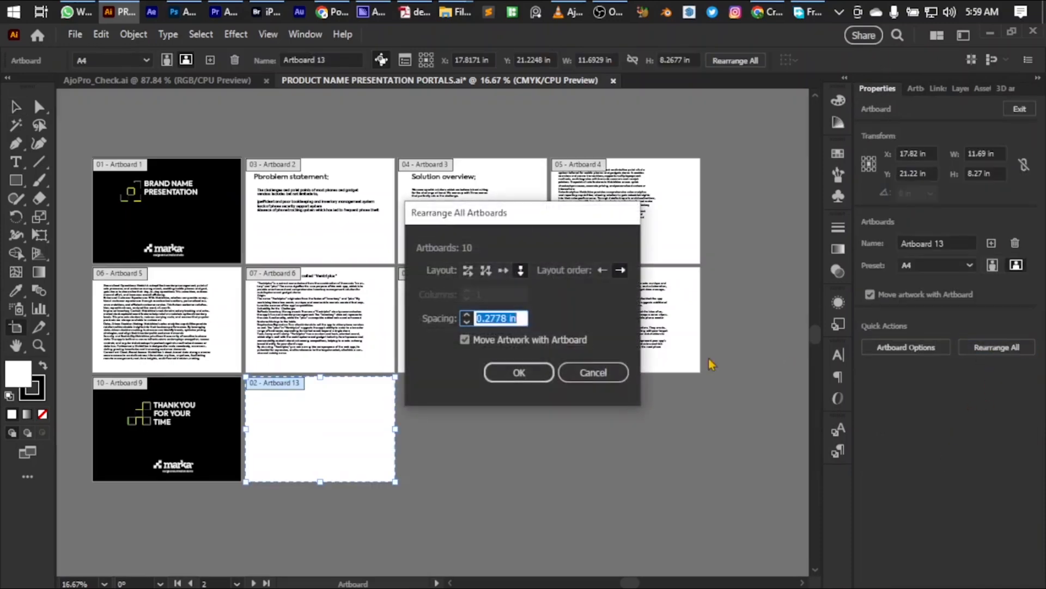
mouse_move(460, 296)
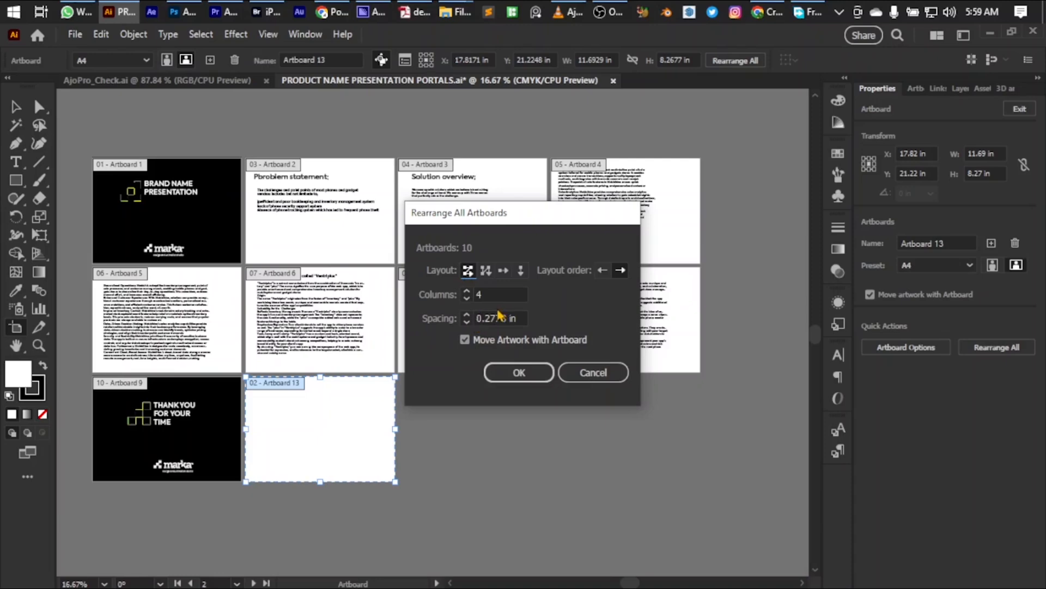
left_click(519, 373)
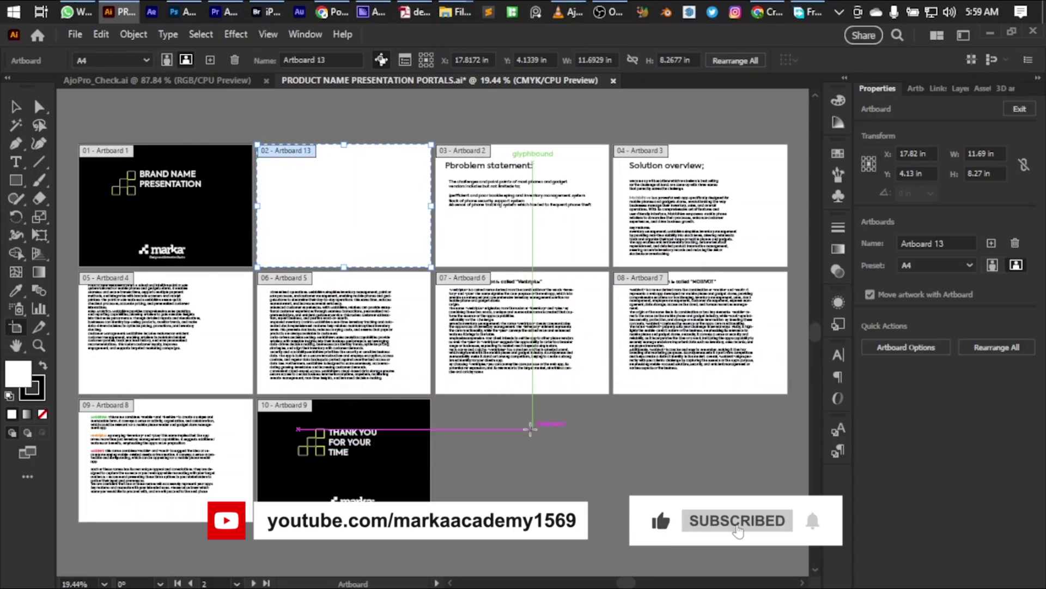
Cancel the export window and add THANK YOU FOR YOUR TIME text on Artboard 13
left_click(519, 452)
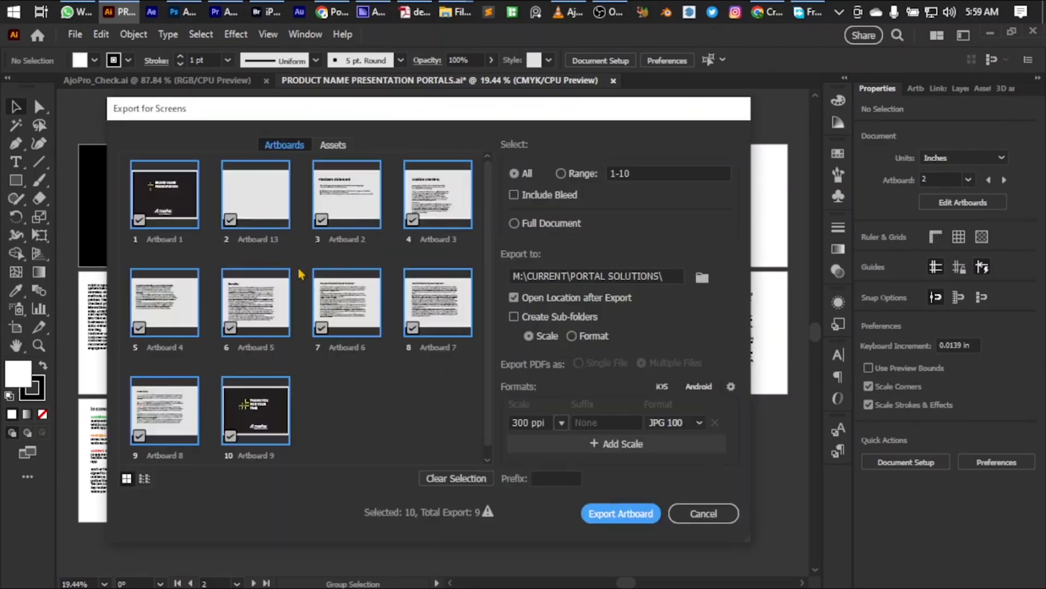
left_click(674, 423)
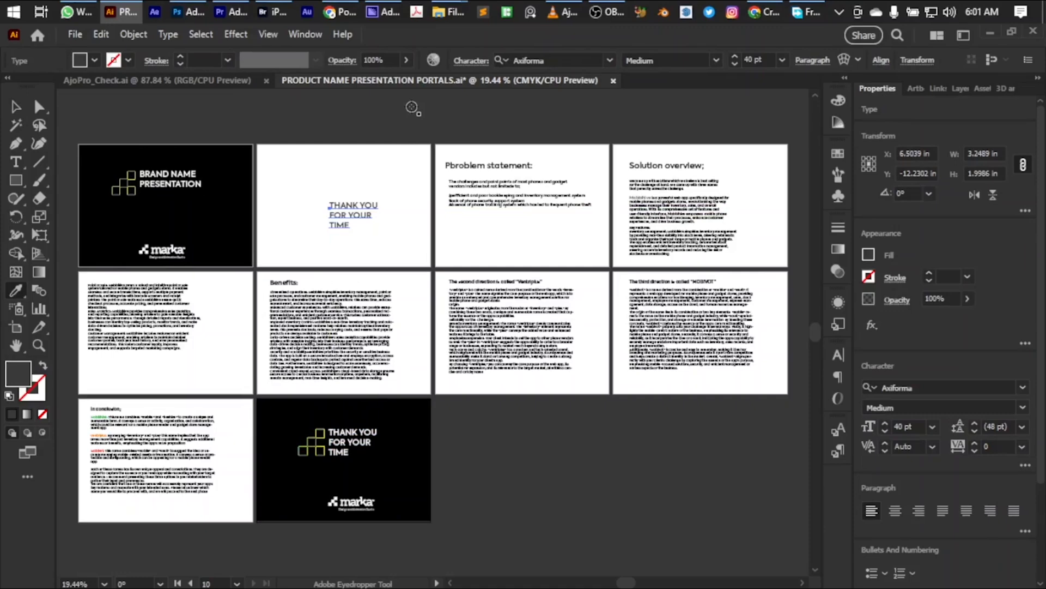
left_click(484, 446)
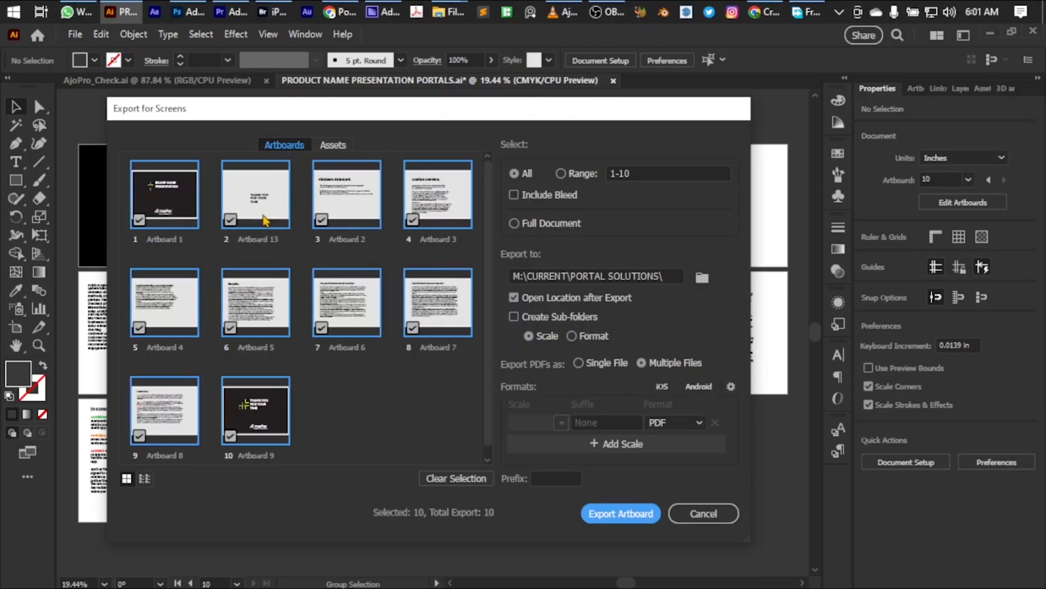
Export all artboards as a Single File PDF, replace the existing file, and show its folder
left_click(578, 362)
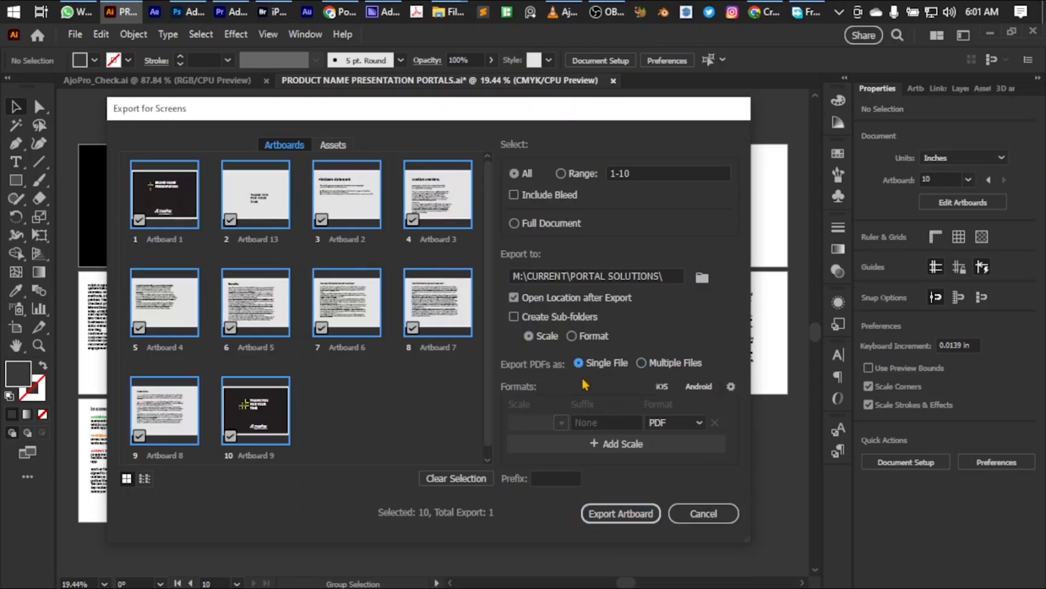
mouse_move(632, 219)
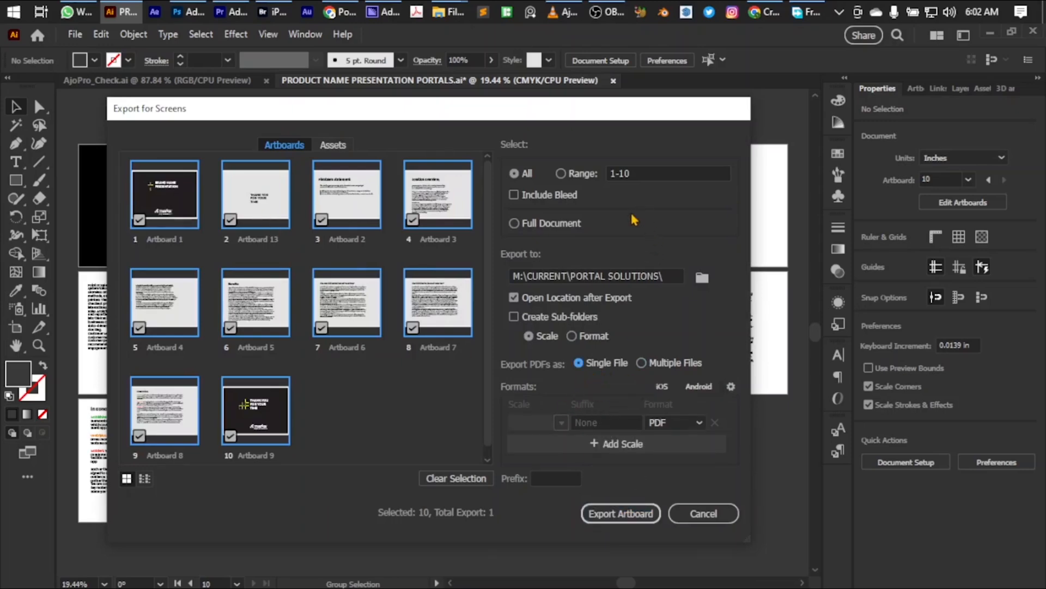
mouse_move(358, 305)
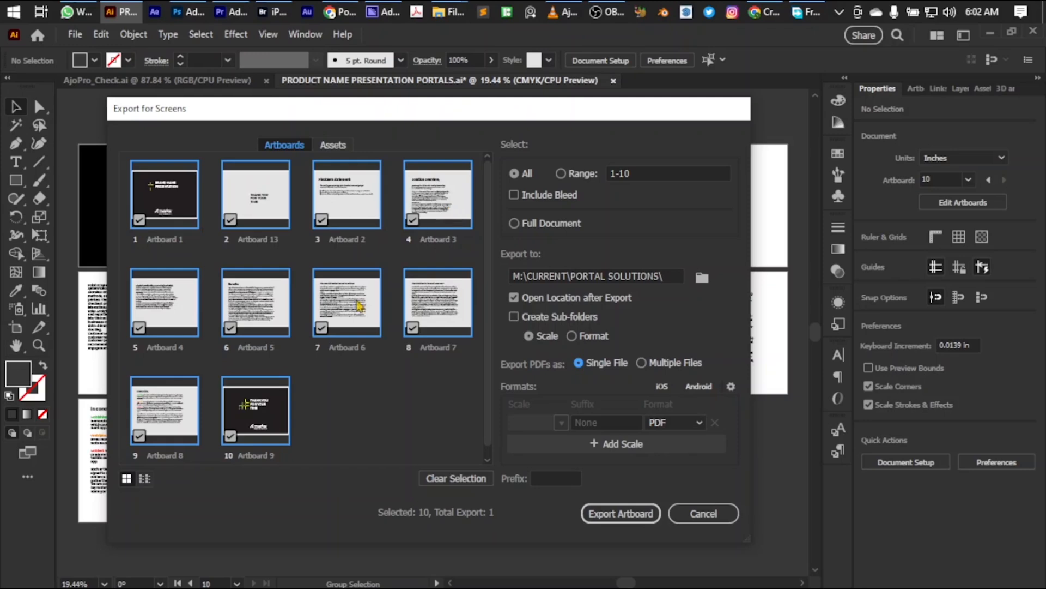
left_click(620, 513)
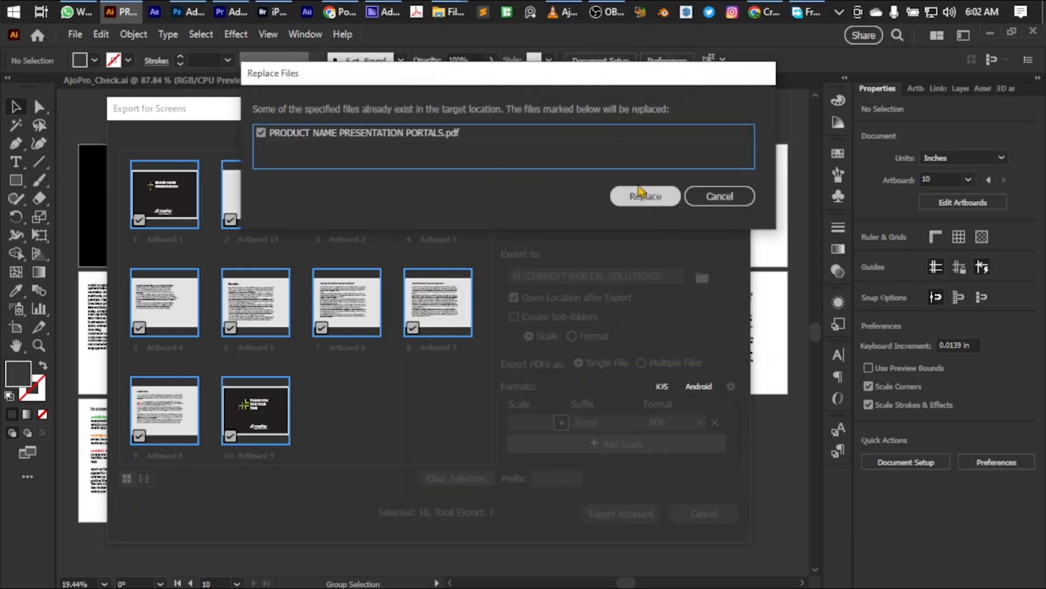
left_click(643, 196)
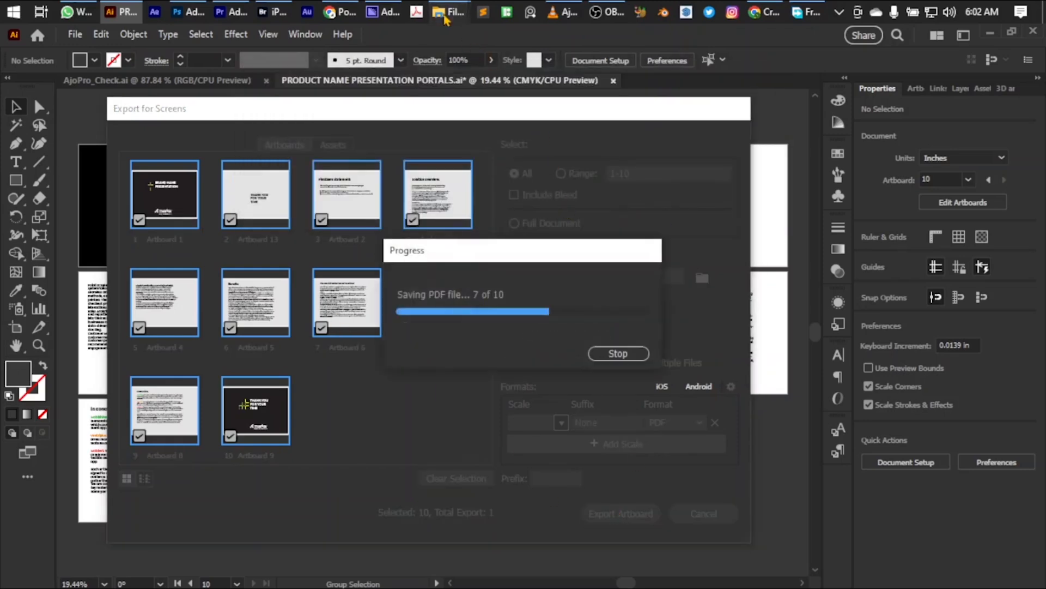
left_click(448, 12)
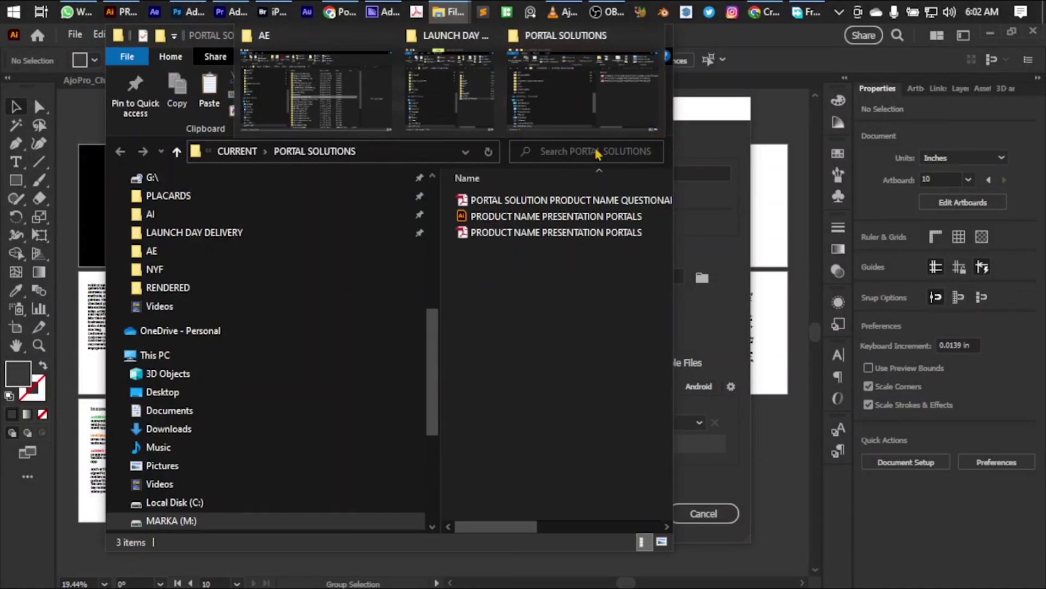